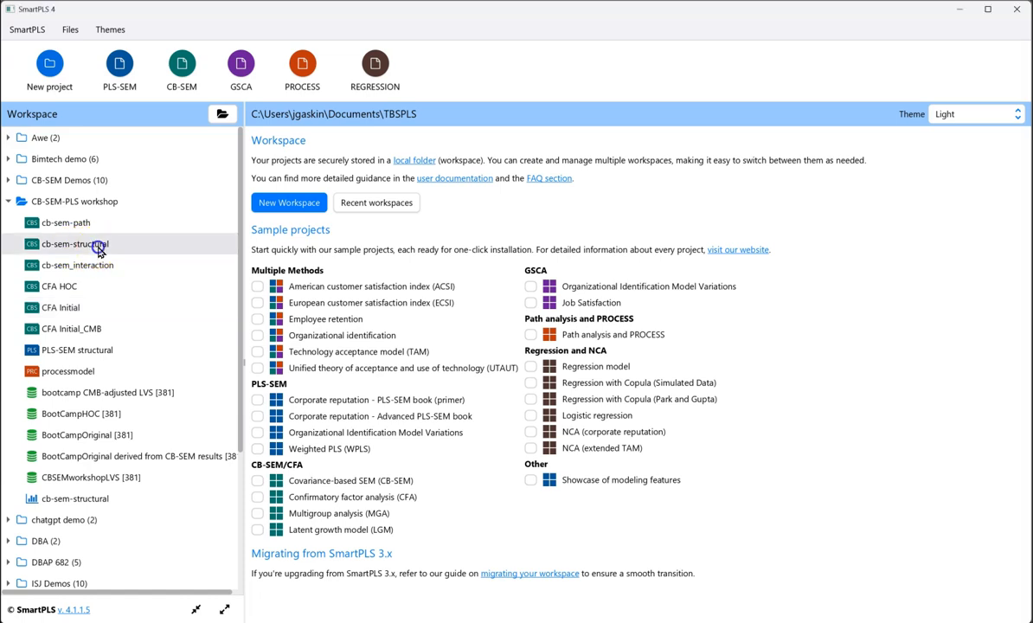
# Step: Open the cb-sem-structural model and start a Multigroup analysis (MGA) from Calculate
pyautogui.doubleClick(76, 242)
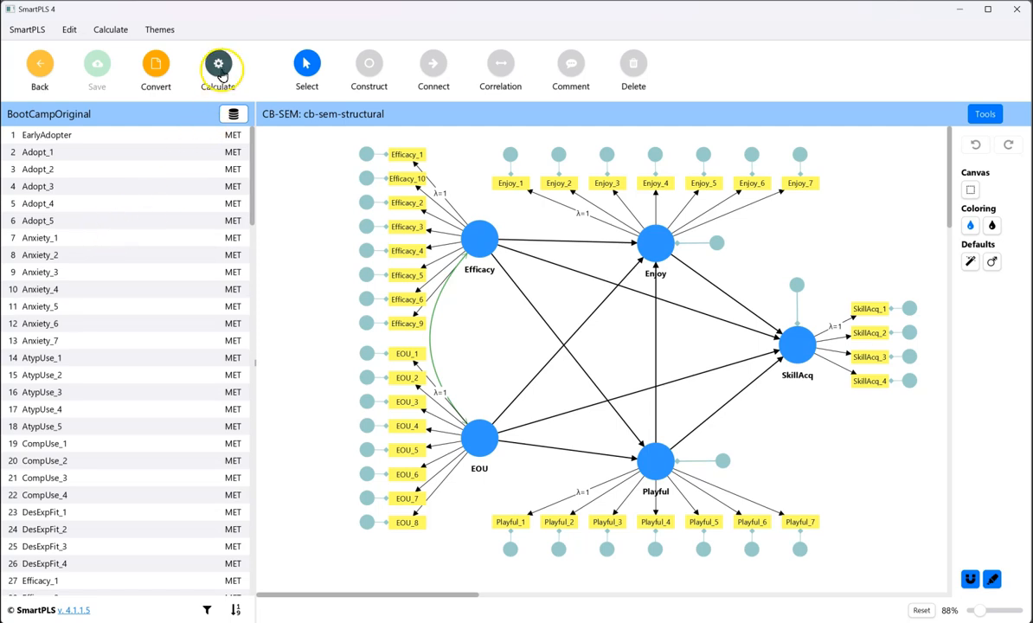
pyautogui.click(218, 69)
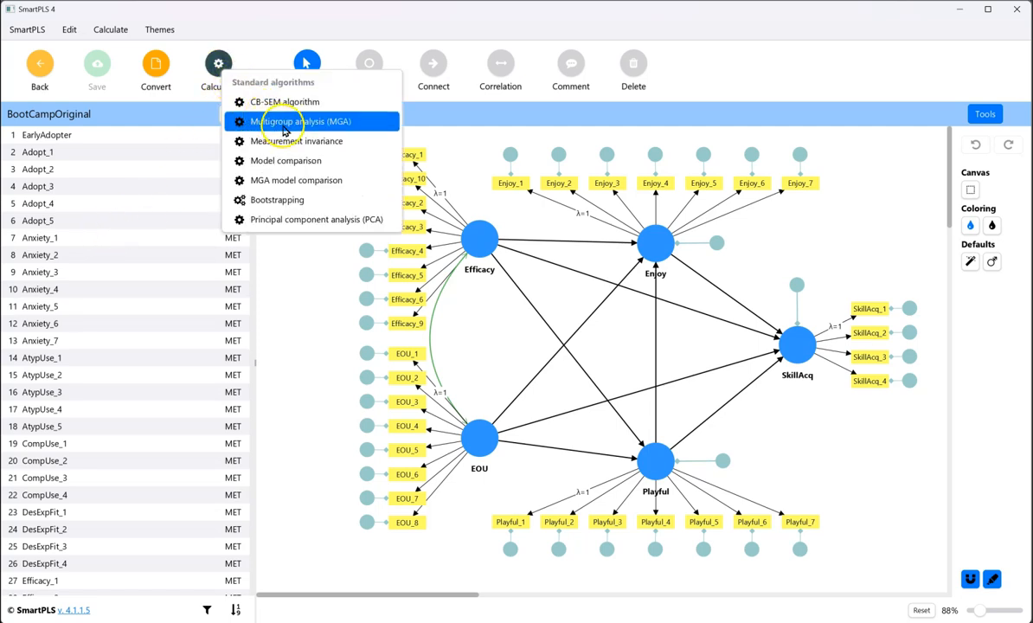
pyautogui.moveTo(353, 130)
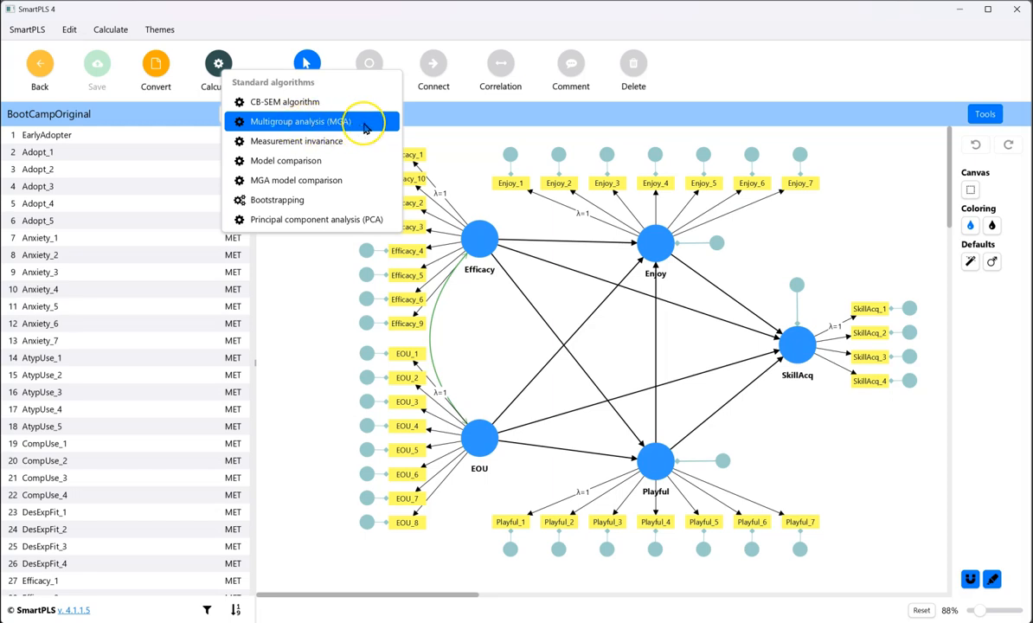
pyautogui.moveTo(364, 121)
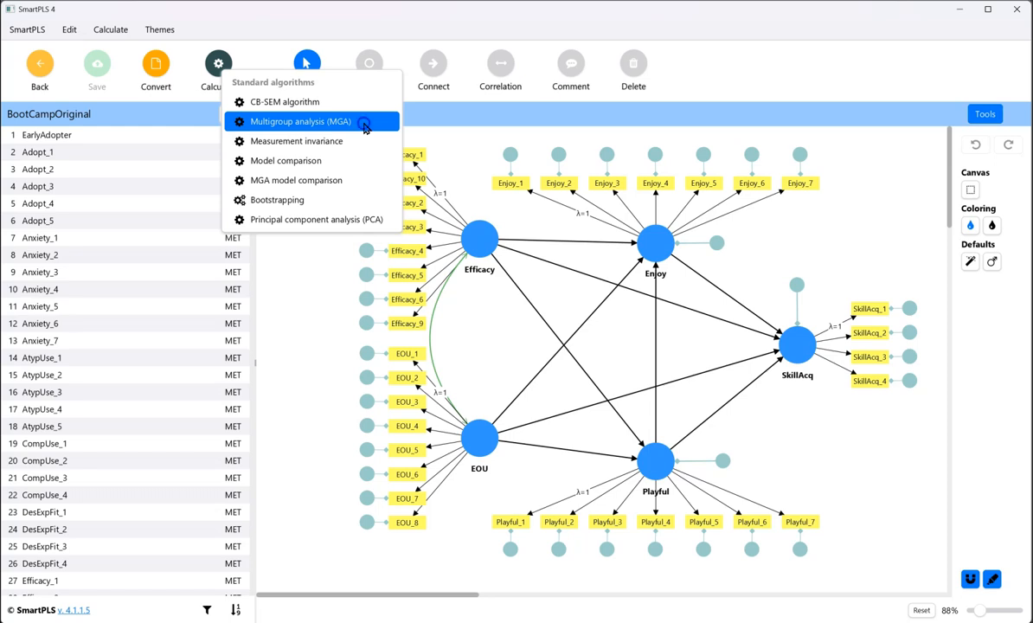
pyautogui.click(301, 121)
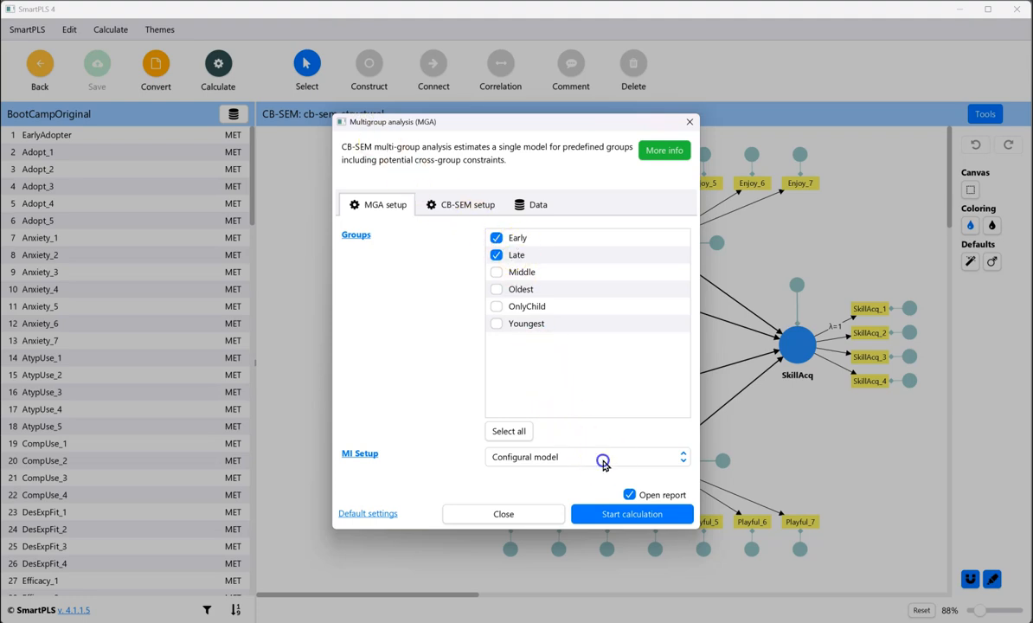
# Step: Run the MGA with MI Setup set to Weak invariance (loadings)
pyautogui.click(589, 457)
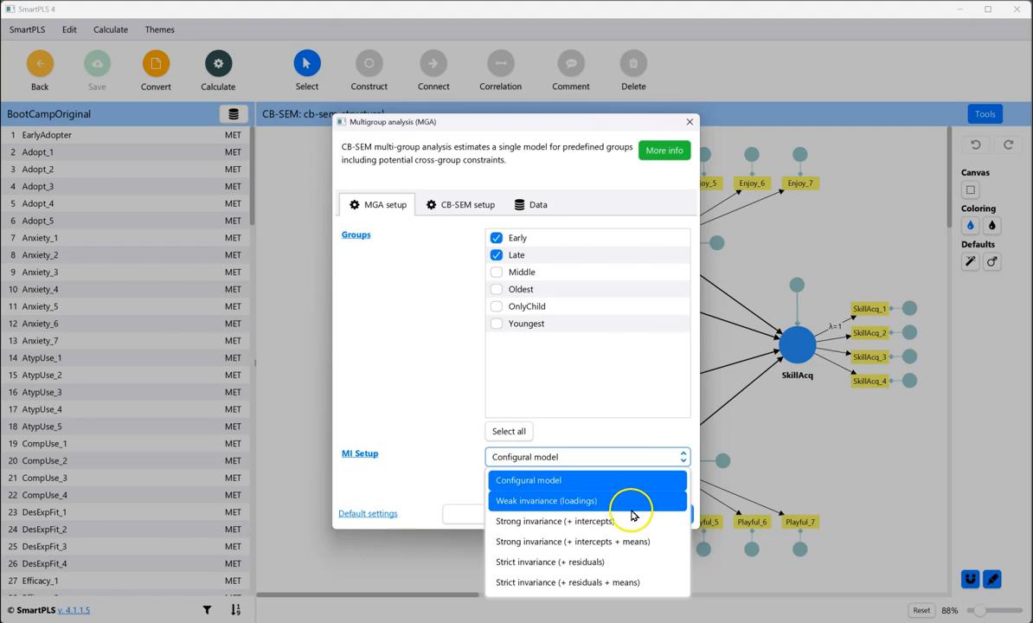
pyautogui.click(546, 500)
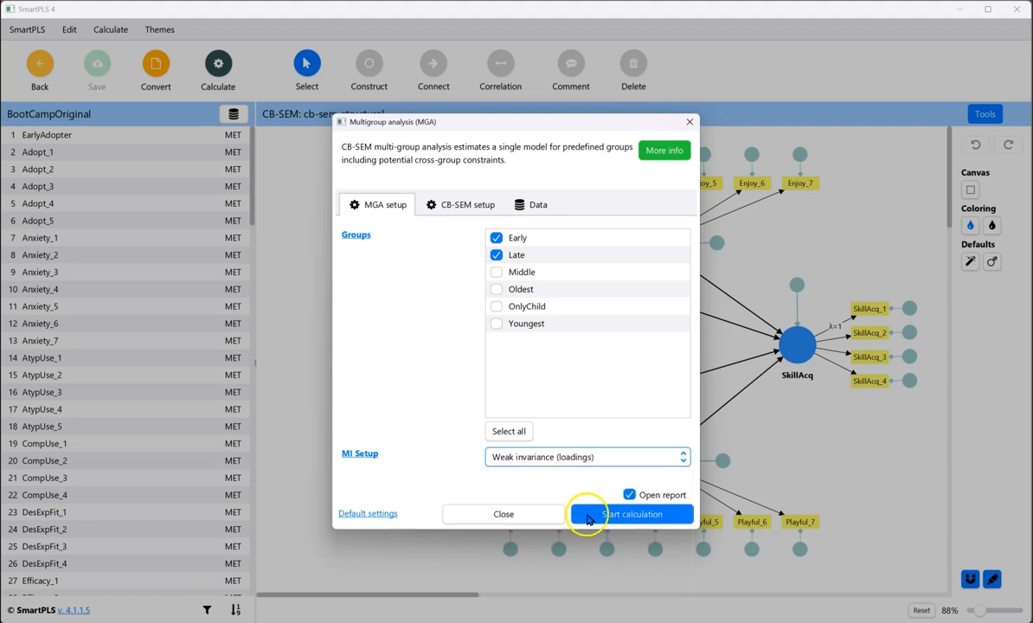
pyautogui.click(632, 514)
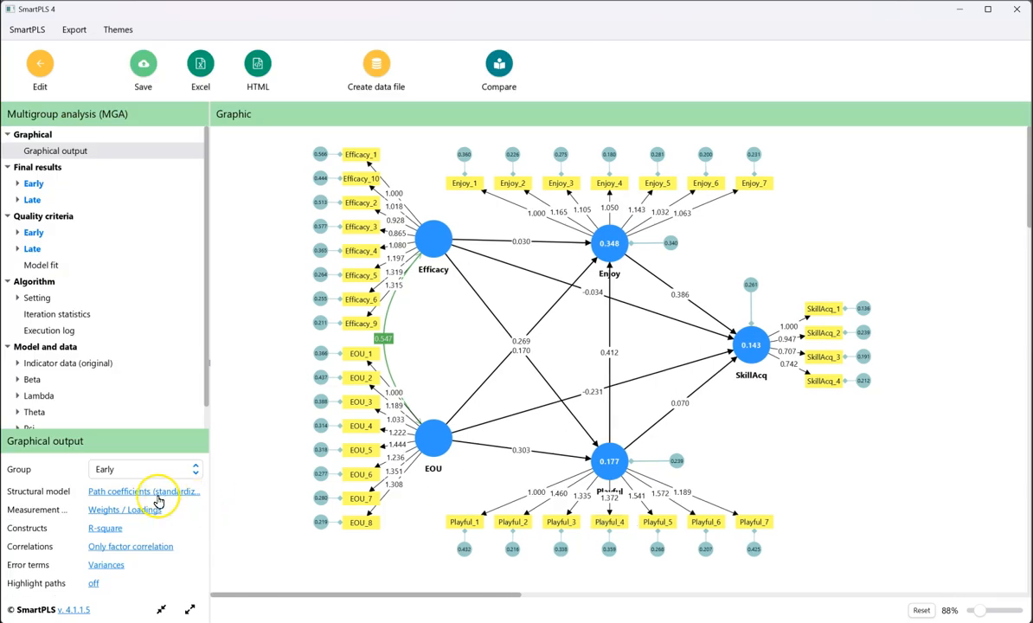
# Step: Show the Early group's unstandardized path coefficients list in the report
pyautogui.click(142, 491)
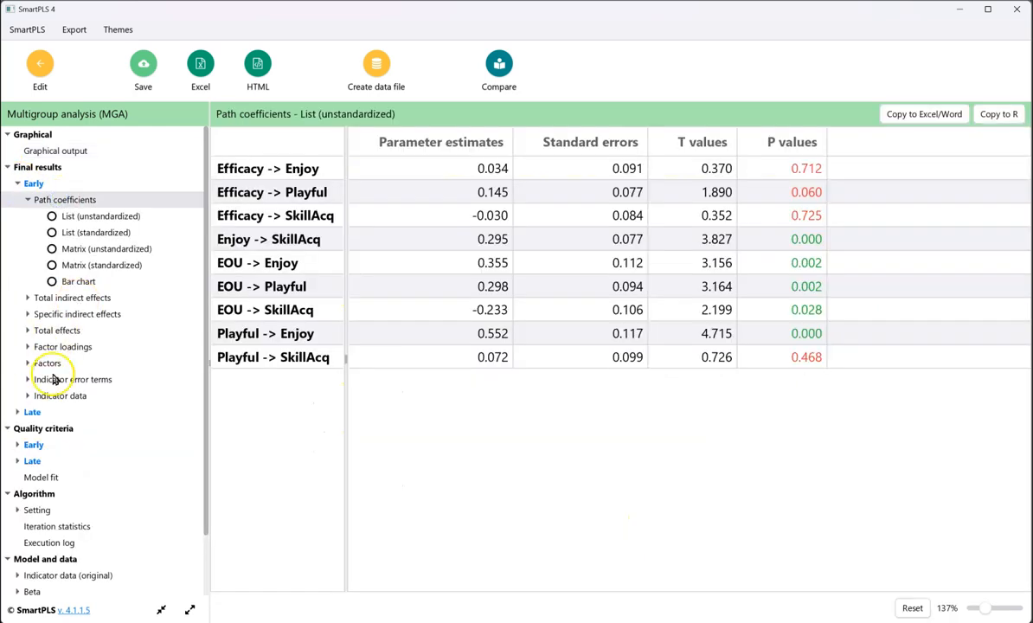
# Step: Review the Late group's path coefficients, then its standardized specific indirect effects
pyautogui.click(31, 412)
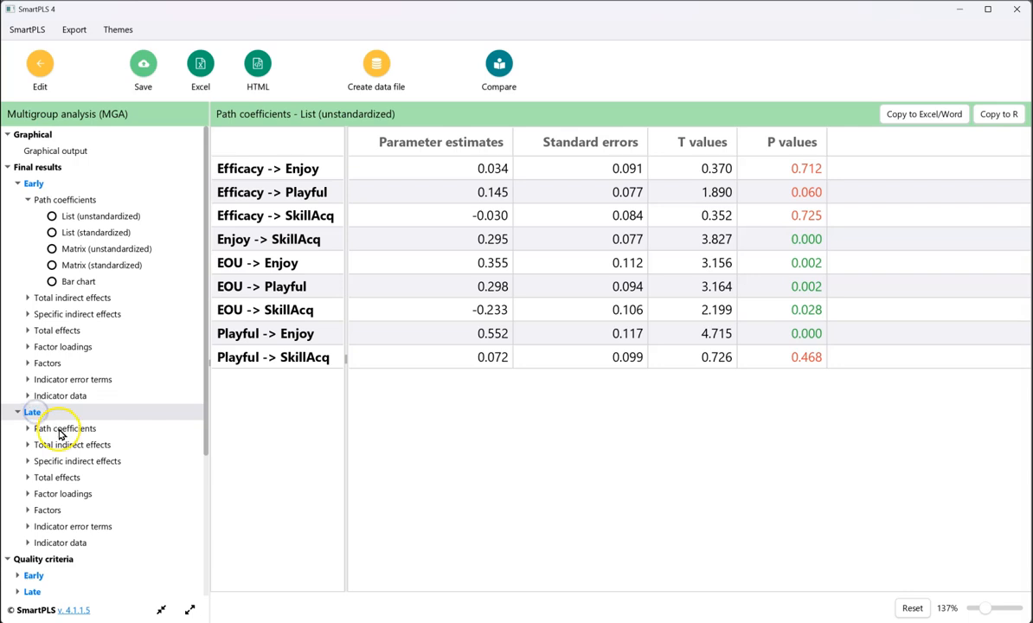
pyautogui.click(65, 428)
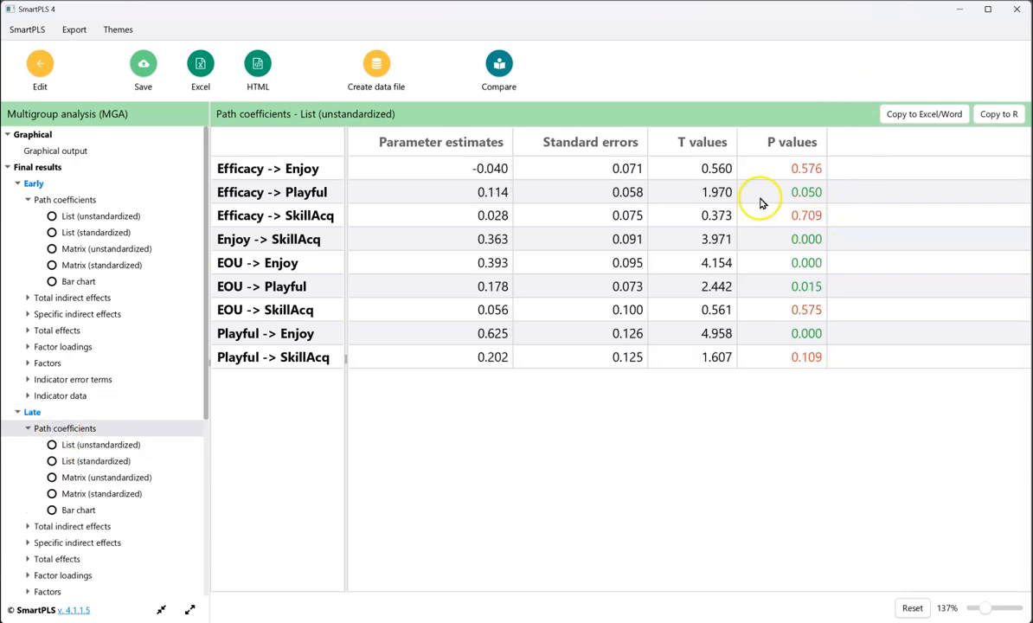
pyautogui.moveTo(401, 422)
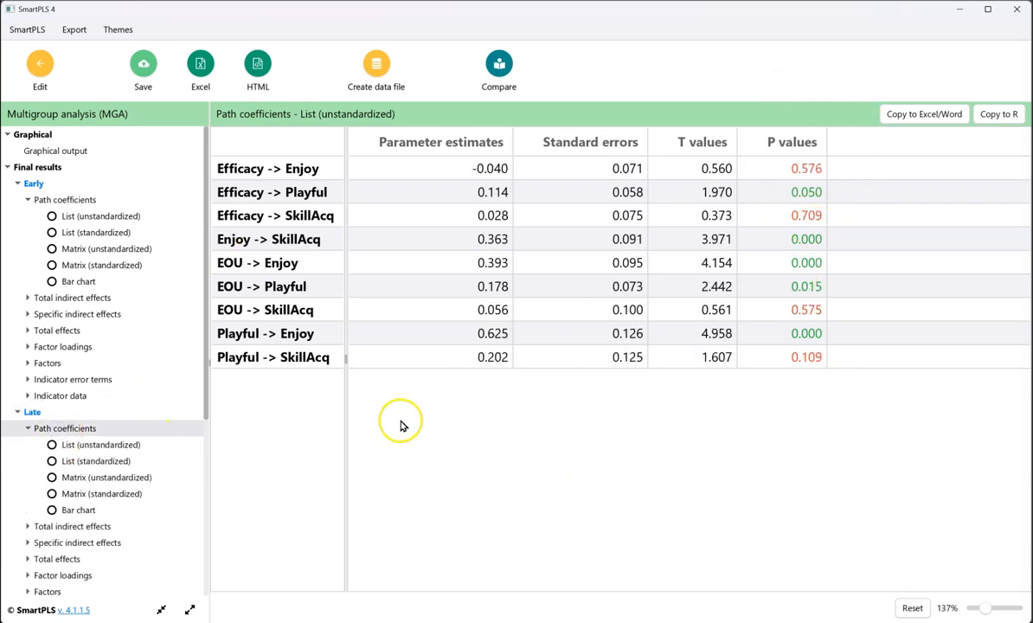
pyautogui.moveTo(416, 405)
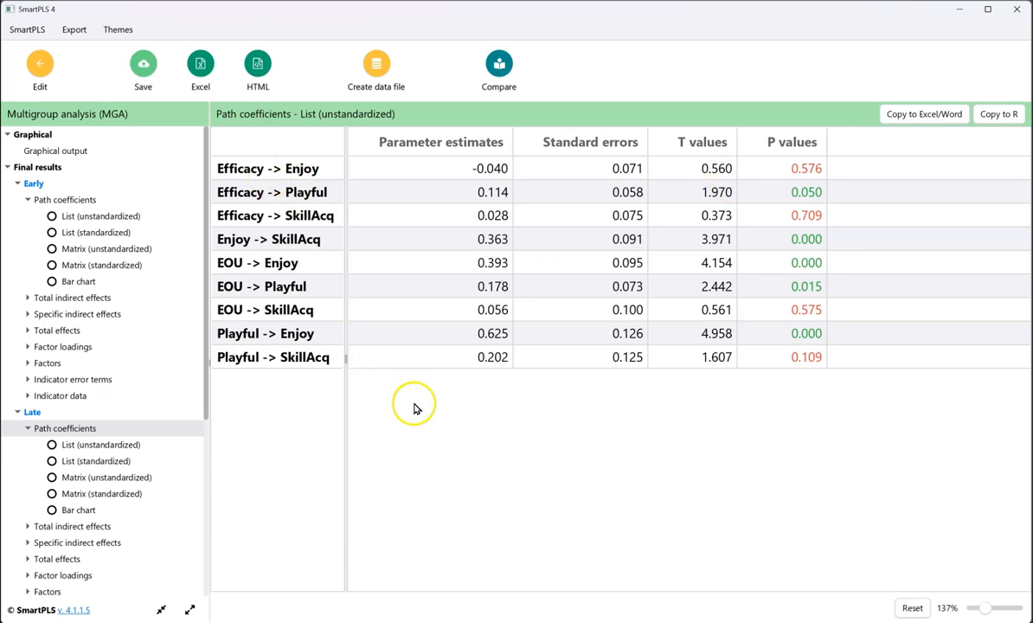
pyautogui.click(76, 543)
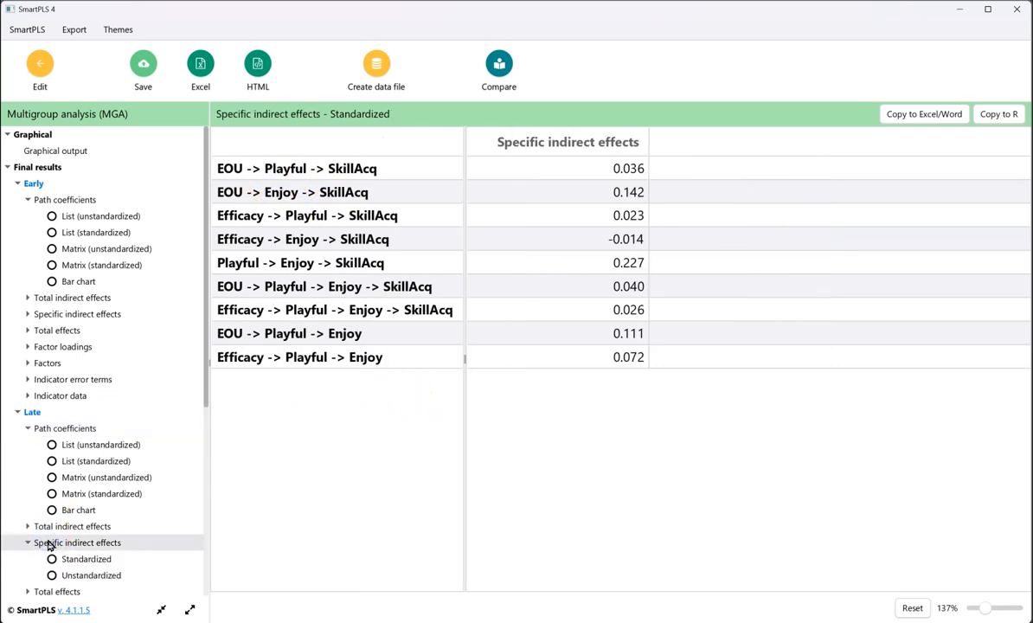
pyautogui.scroll(-3)
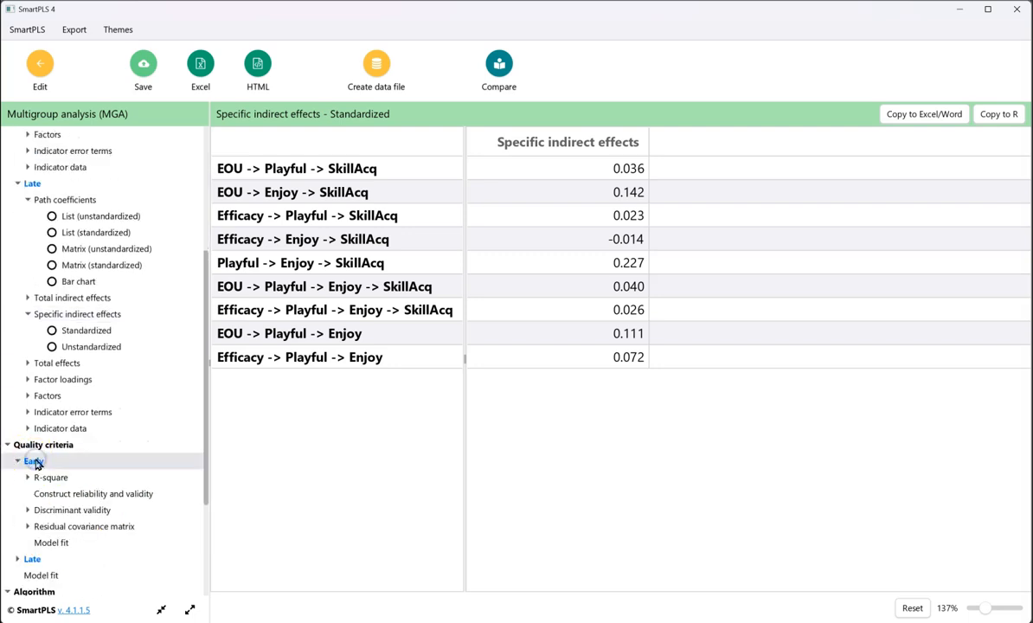
# Step: Review Quality criteria > Model fit, then return to the model diagram via Edit
pyautogui.click(93, 494)
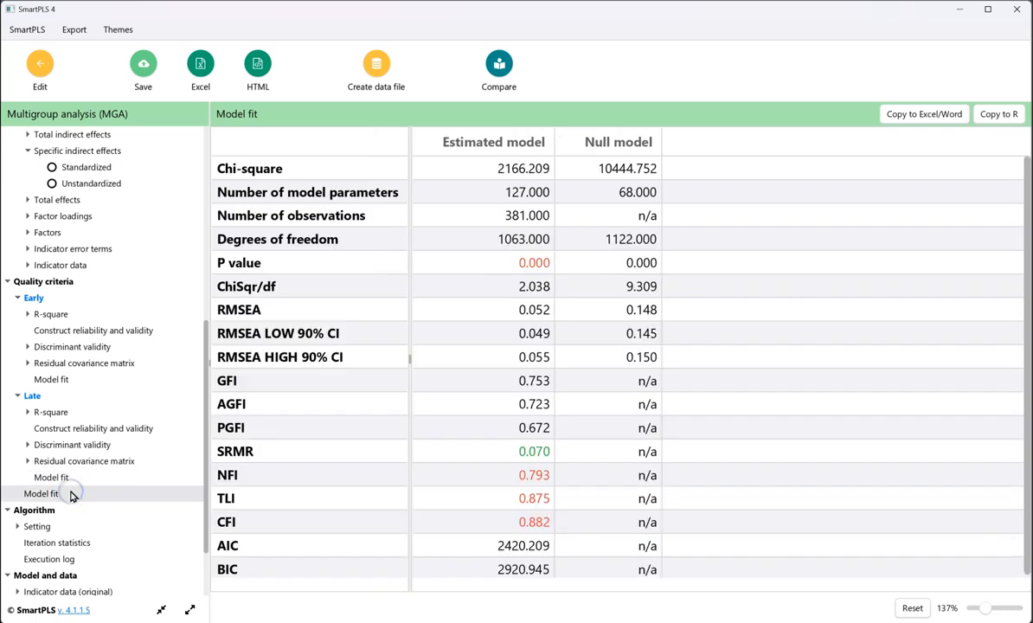
pyautogui.moveTo(104, 471)
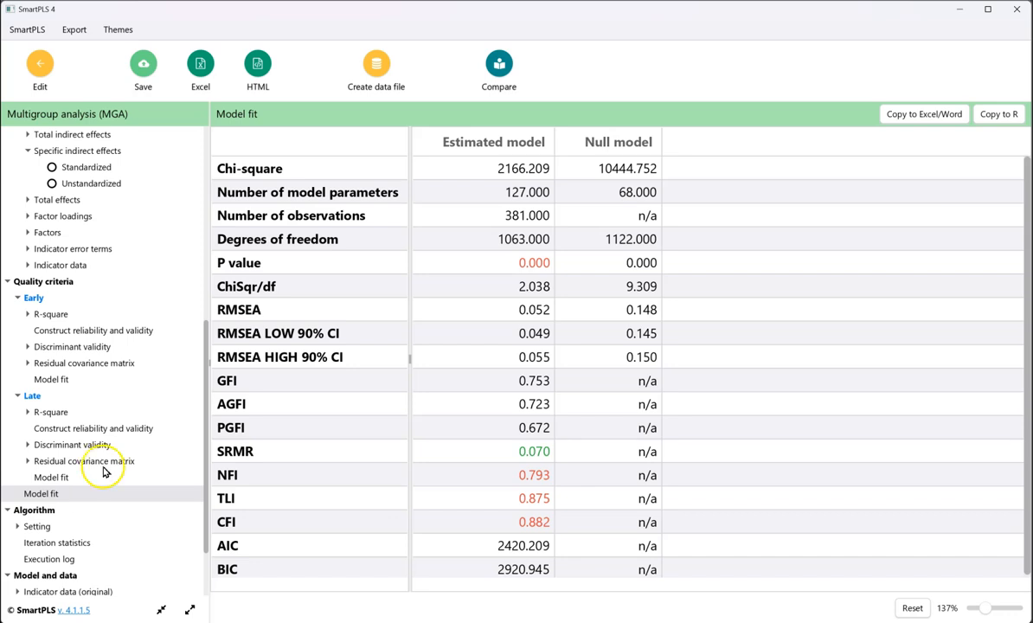
pyautogui.click(40, 69)
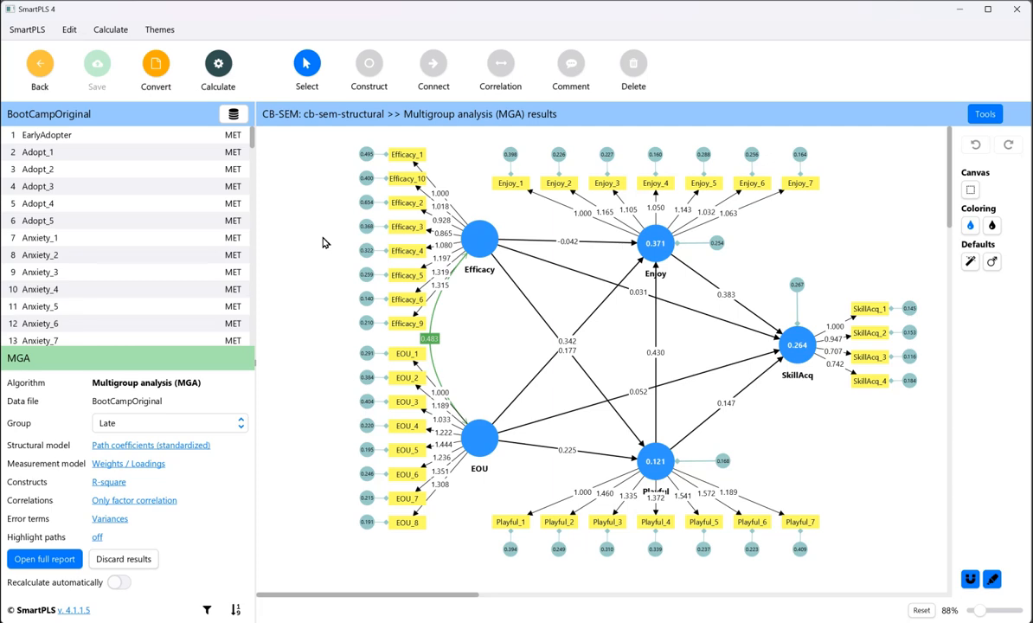
pyautogui.moveTo(218, 62)
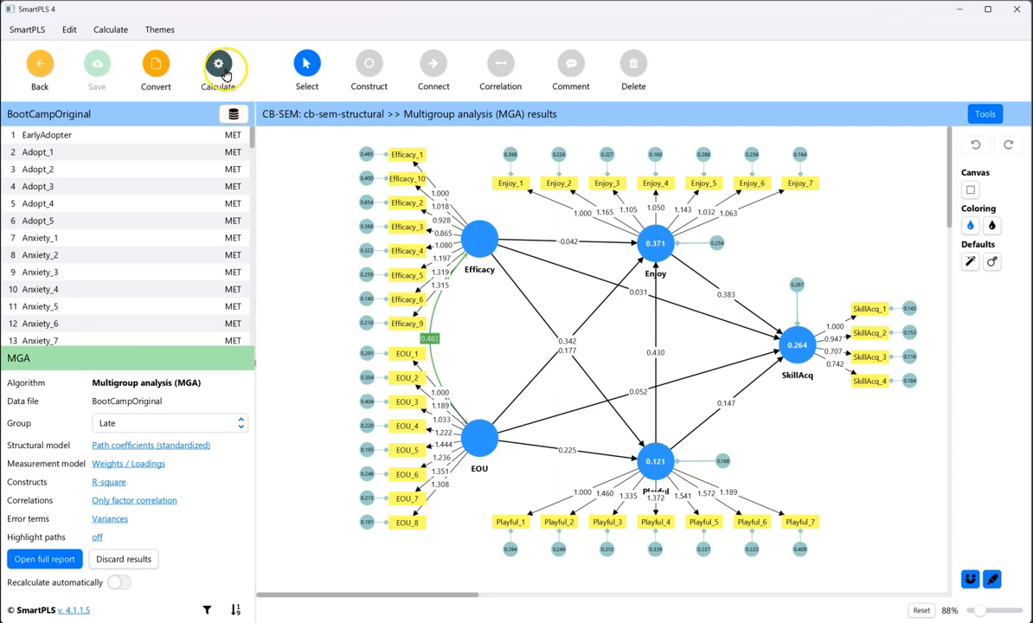
pyautogui.click(218, 69)
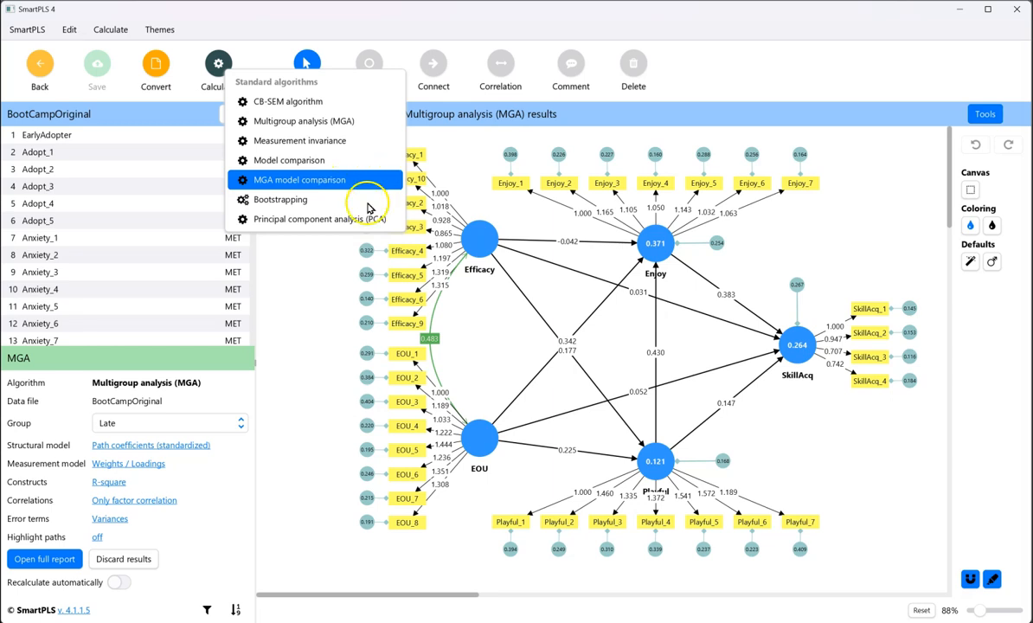
pyautogui.moveTo(368, 204)
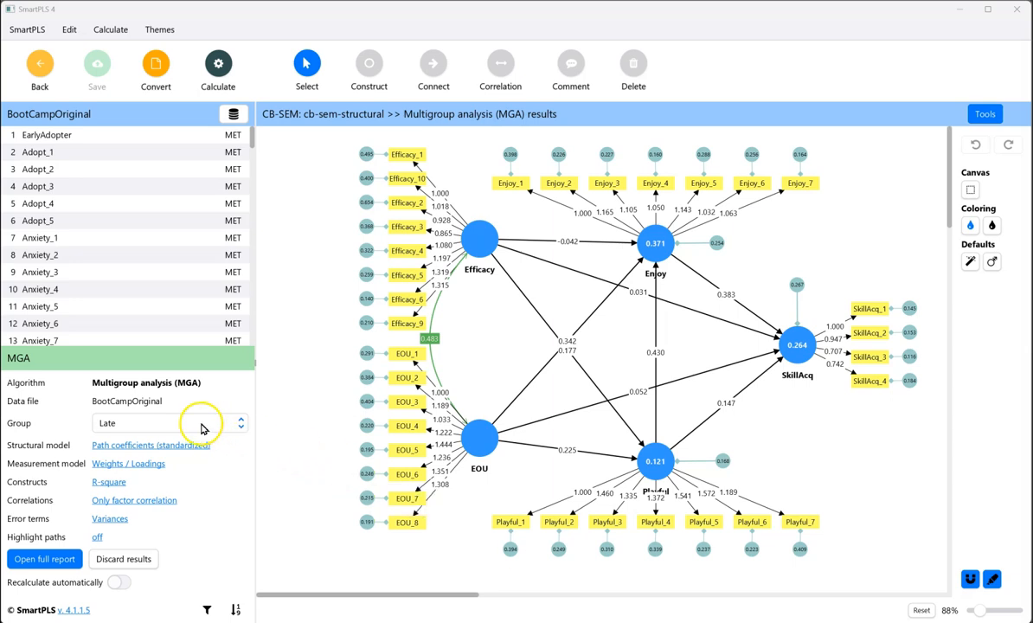
# Step: Expand the Group dropdown in the MGA results panel, listing Early and Late
pyautogui.click(169, 422)
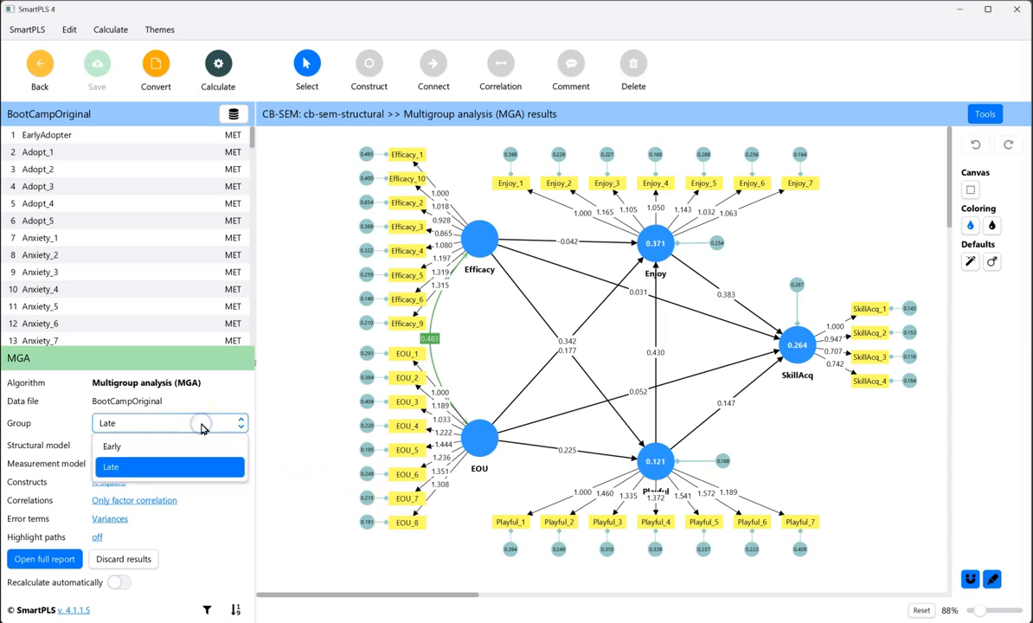
pyautogui.click(110, 446)
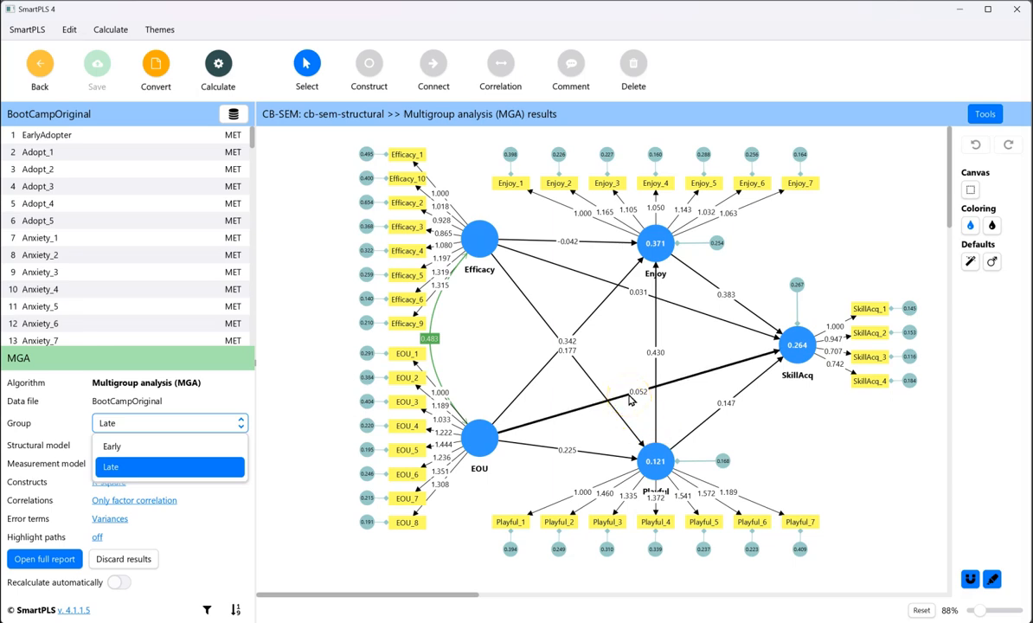
pyautogui.moveTo(726, 410)
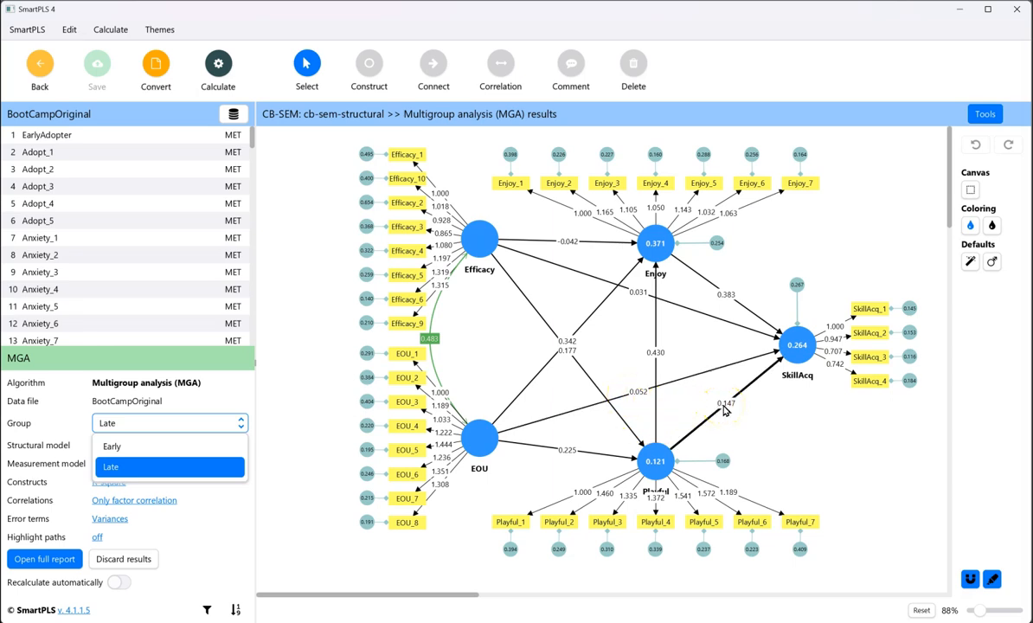
pyautogui.moveTo(746, 391)
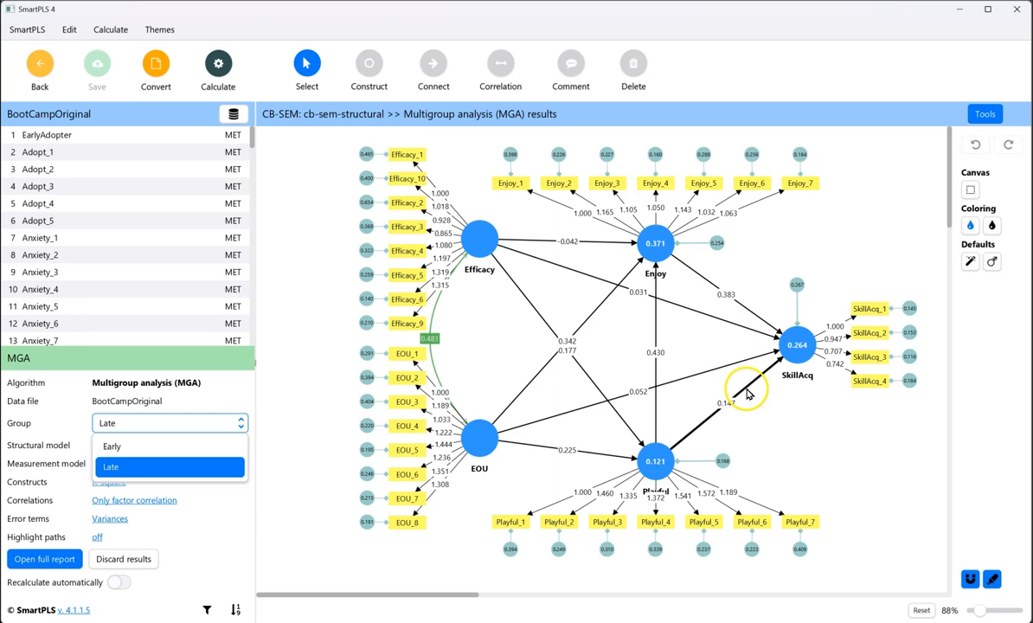
# Step: Constrain the Playful → SkillAcq path as Equal for all groups
pyautogui.doubleClick(748, 390)
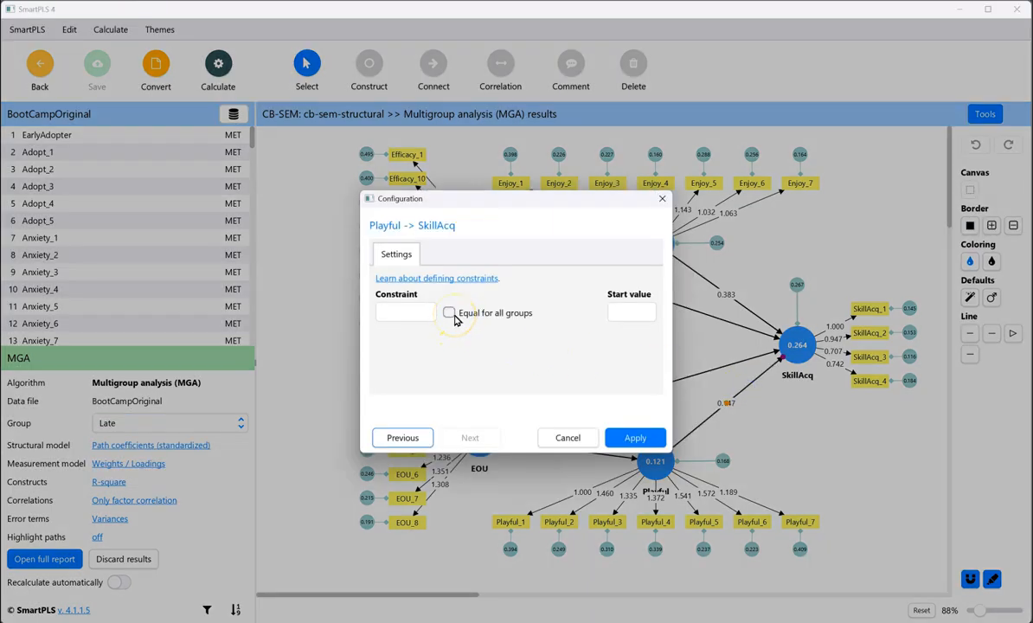
pyautogui.click(450, 311)
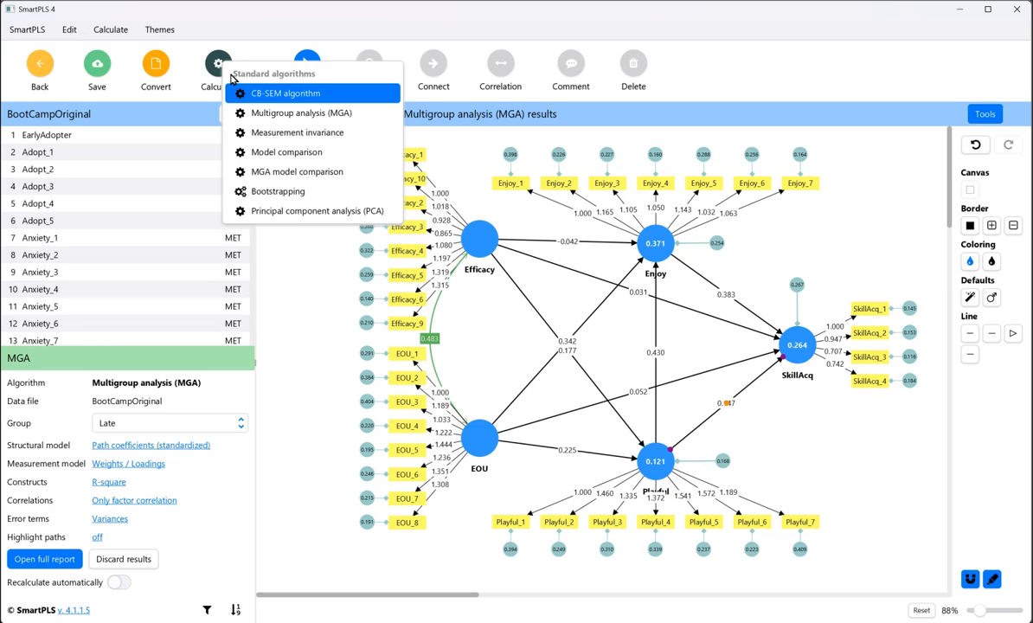
pyautogui.moveTo(298, 171)
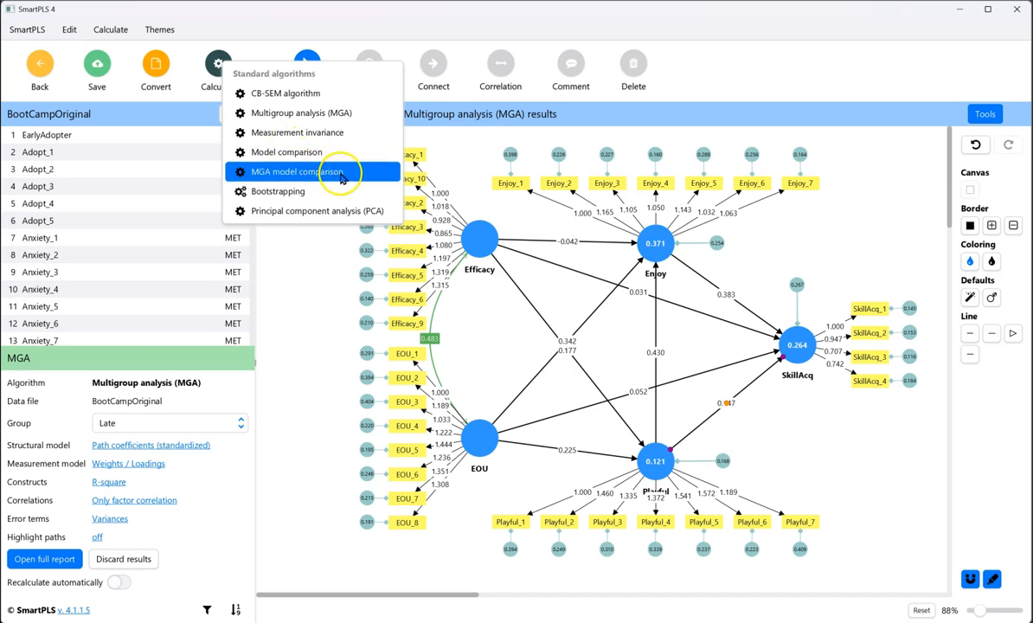
# Step: Run an MGA model comparison against cb-sem-structural with factor means fixed to zero
pyautogui.click(298, 171)
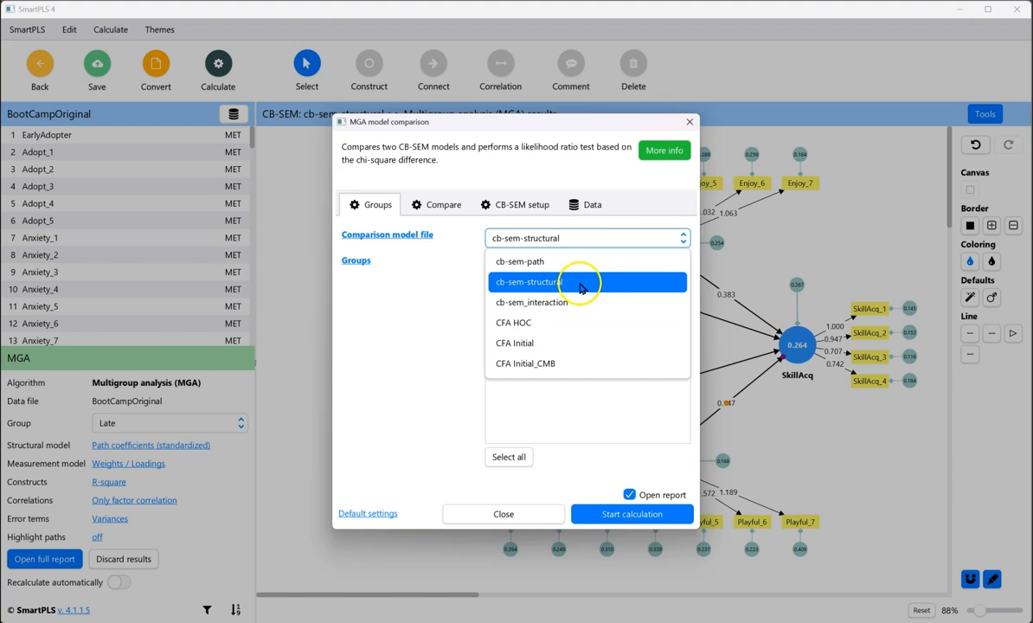
pyautogui.click(588, 280)
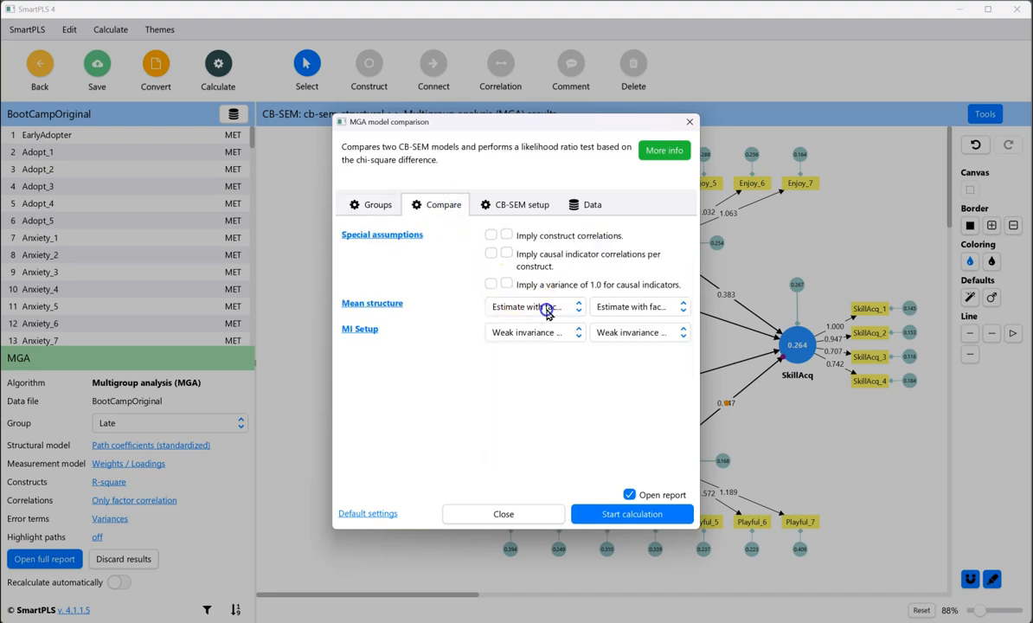
pyautogui.click(535, 307)
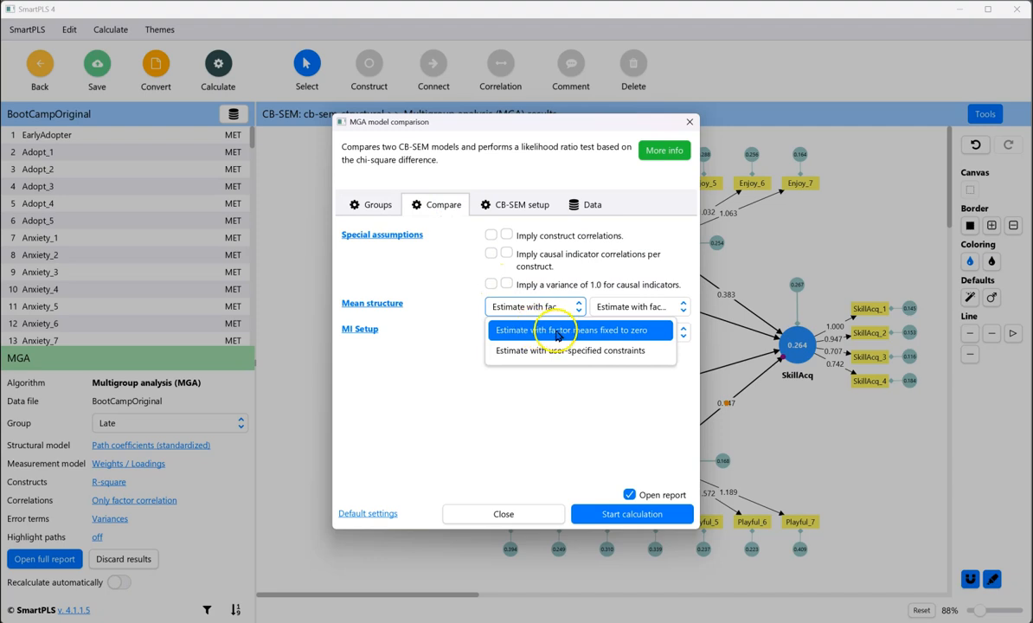
pyautogui.click(532, 332)
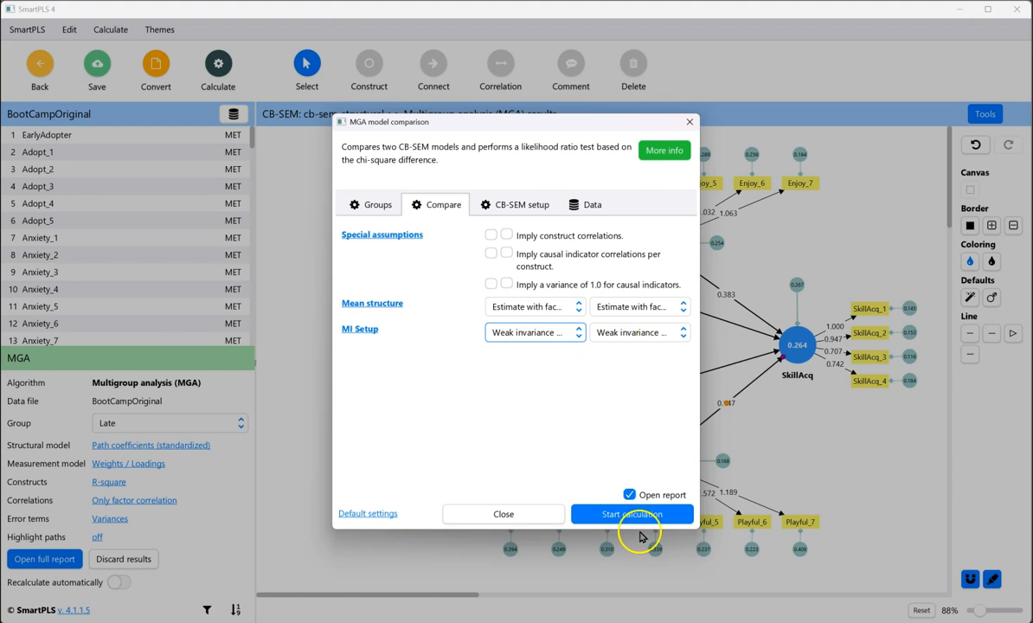
pyautogui.click(632, 514)
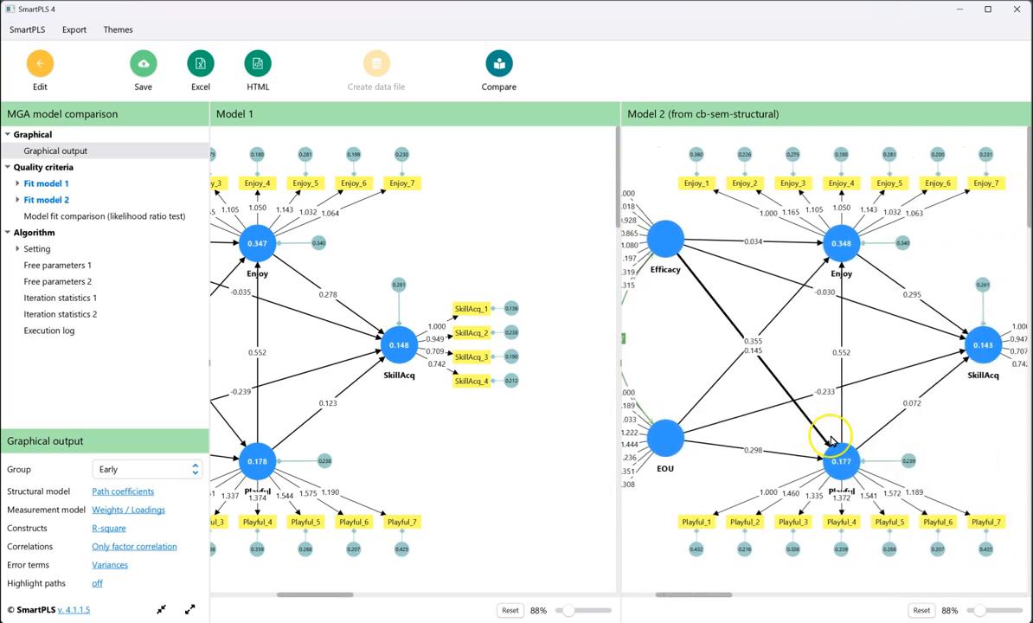
pyautogui.moveTo(453, 414)
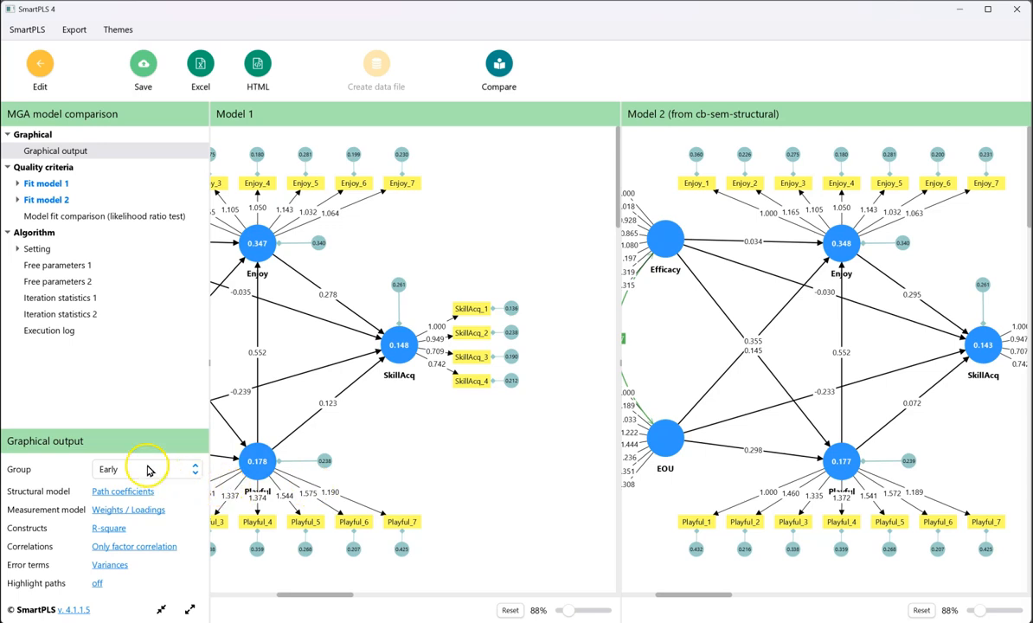
pyautogui.click(147, 468)
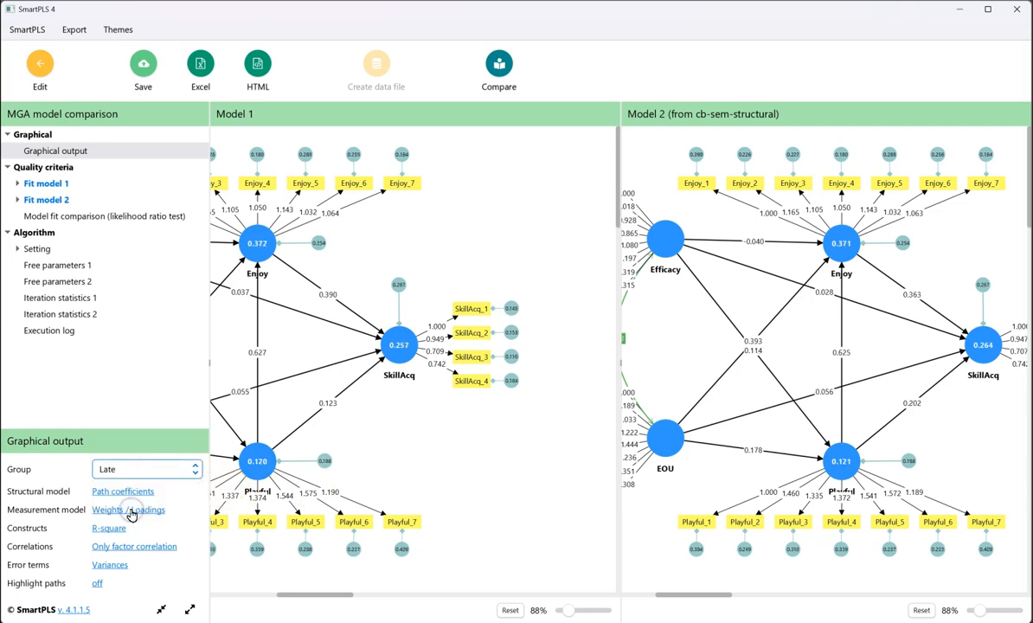
pyautogui.click(145, 467)
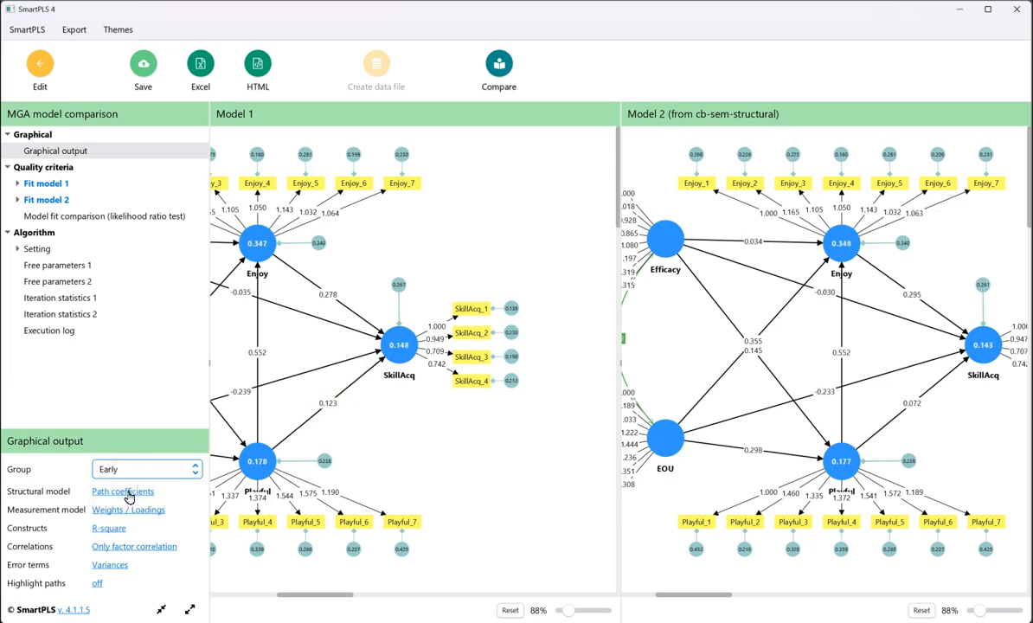
pyautogui.moveTo(104, 216)
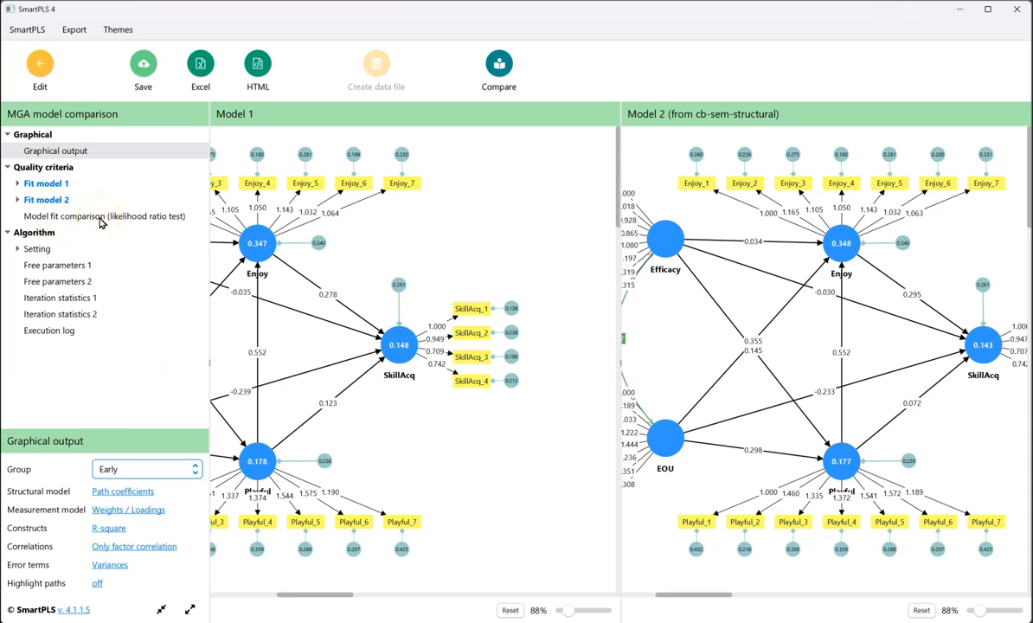
# Step: View the likelihood ratio test: chi-square difference 0.669, 1 df, p value 0.413
pyautogui.click(104, 215)
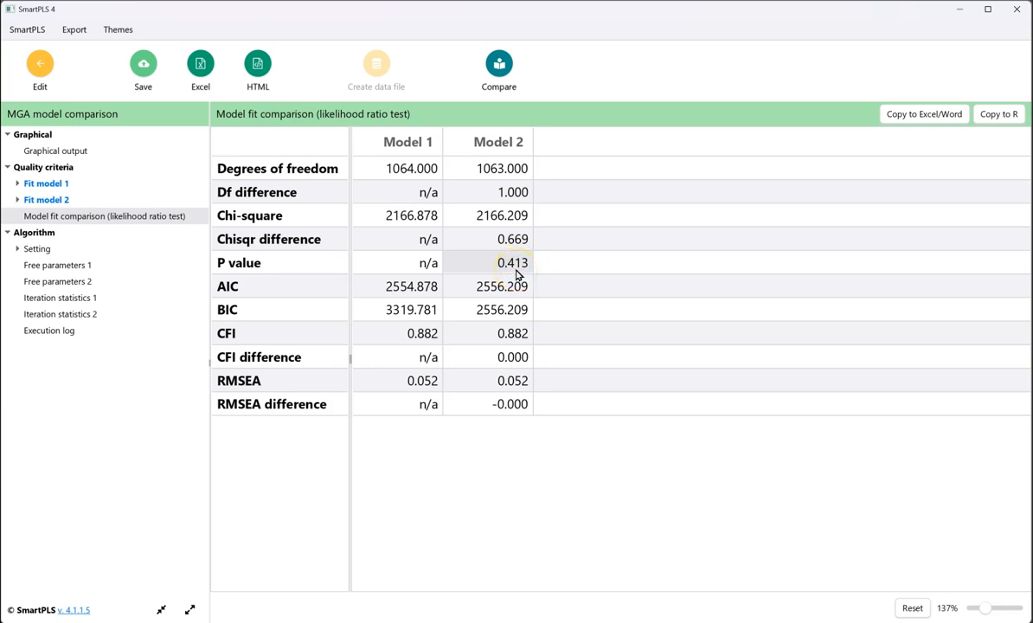
pyautogui.moveTo(518, 287)
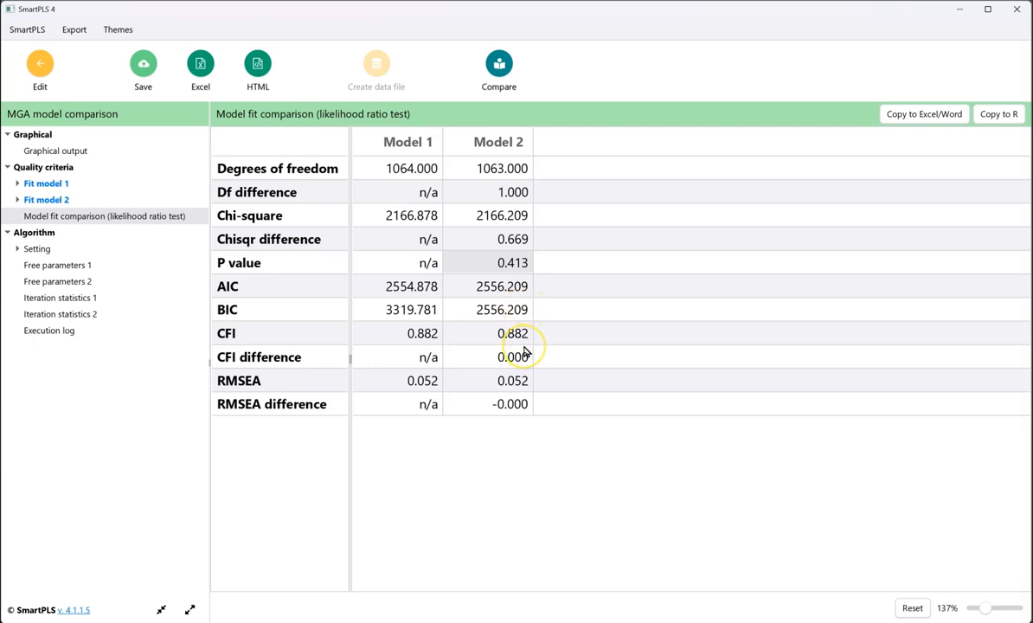
pyautogui.moveTo(509, 347)
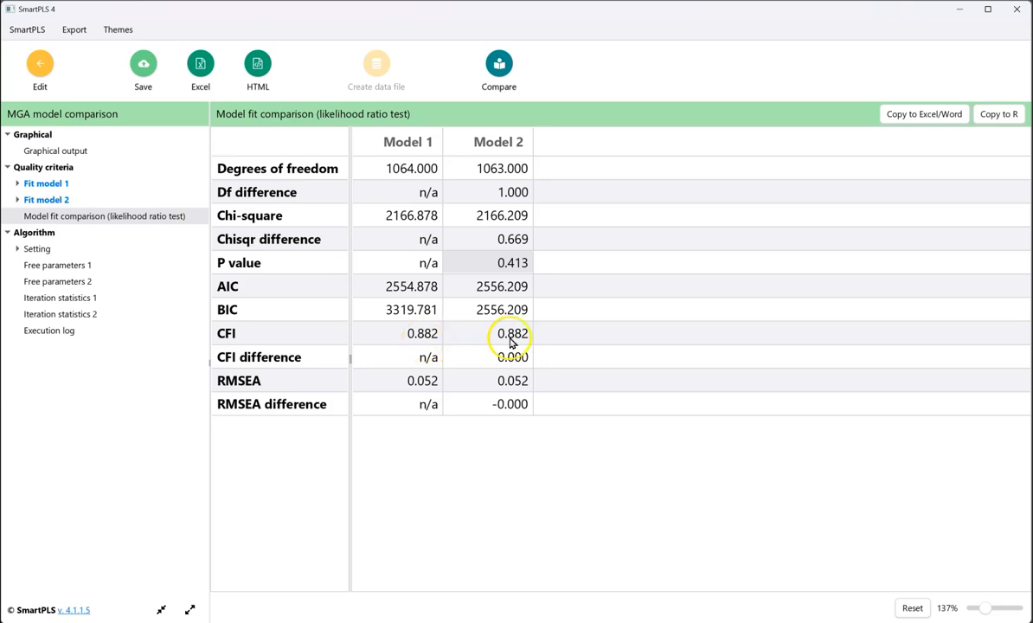
pyautogui.moveTo(499, 362)
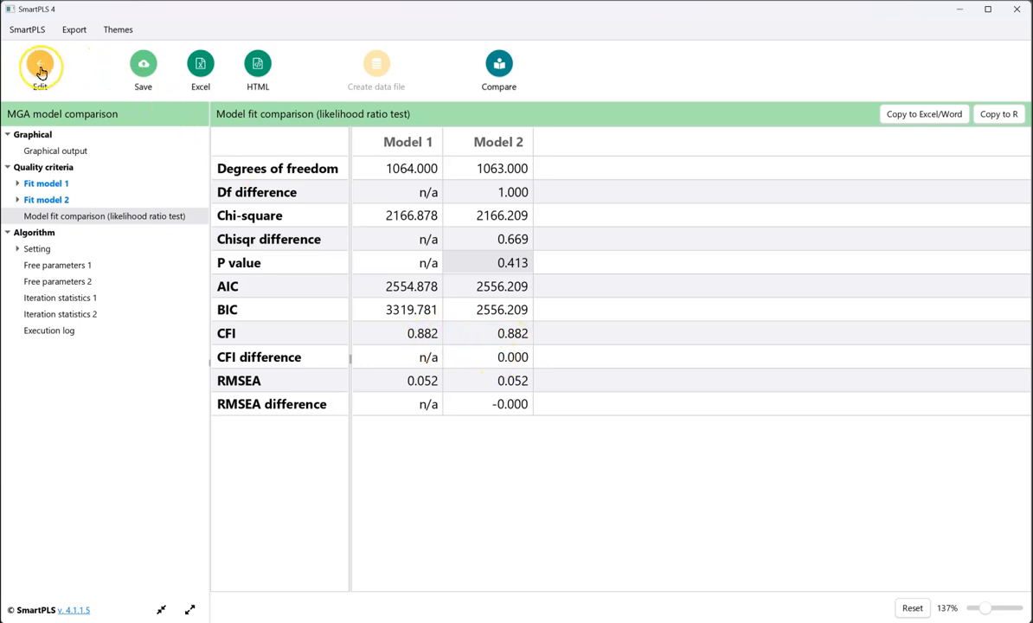
# Step: Remove the Playful → SkillAcq equality constraint and rerun the MGA model comparison
pyautogui.click(40, 70)
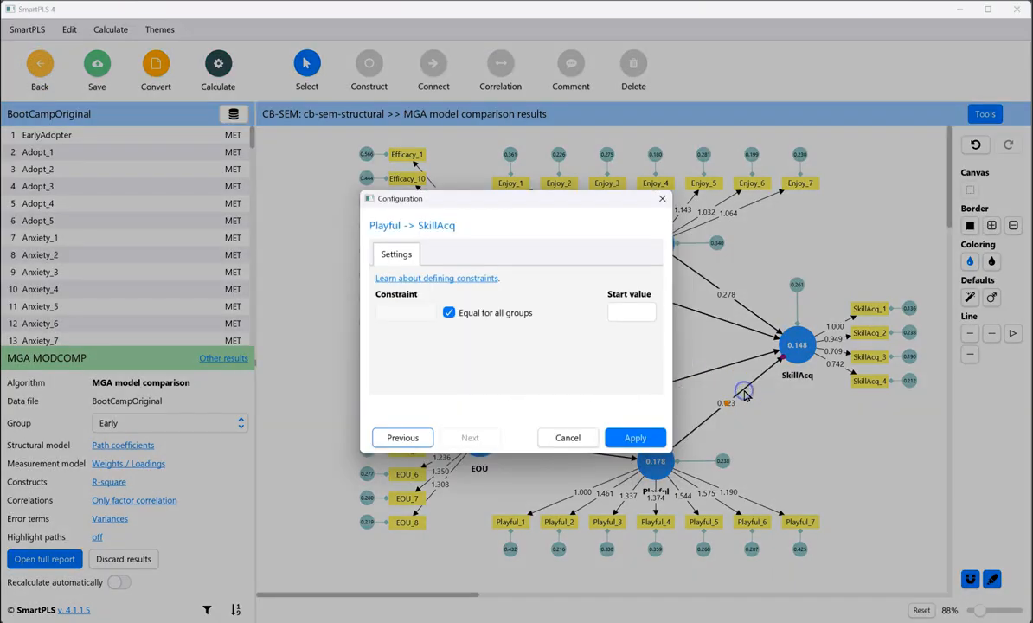
pyautogui.click(568, 437)
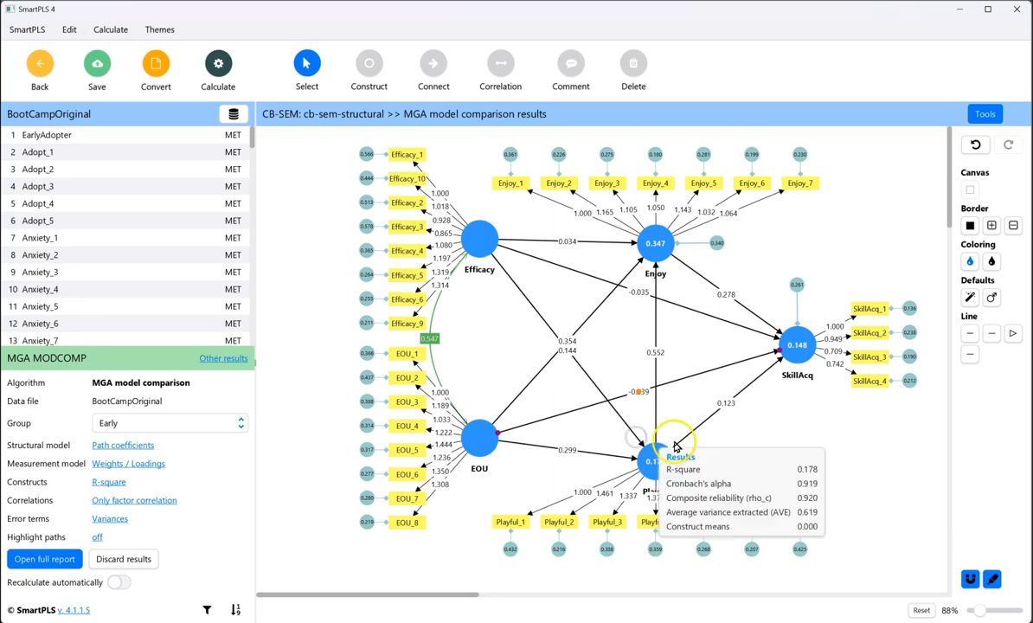
pyautogui.click(218, 69)
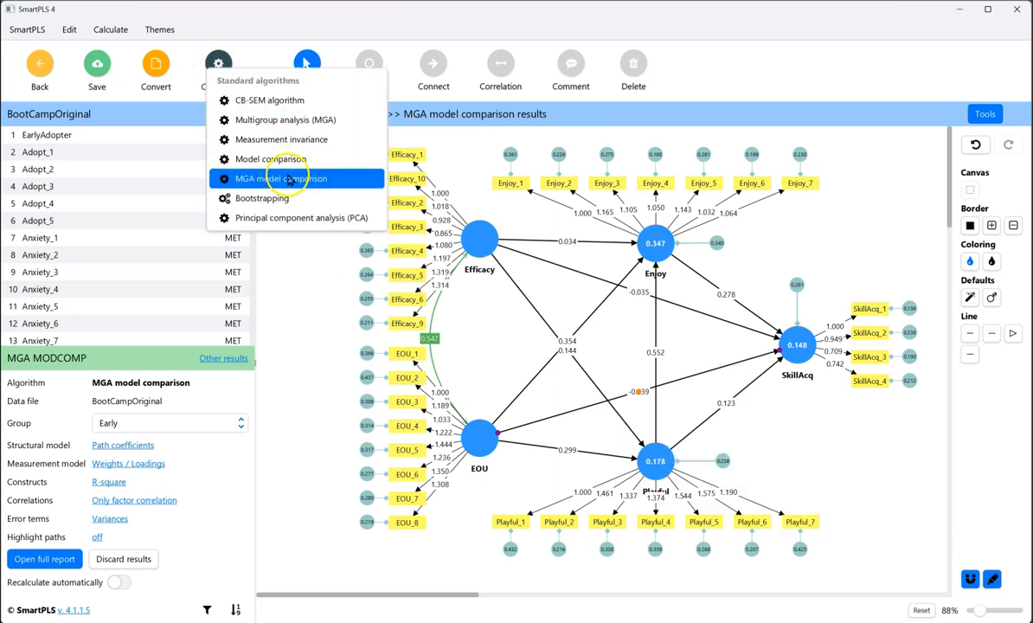
pyautogui.click(285, 179)
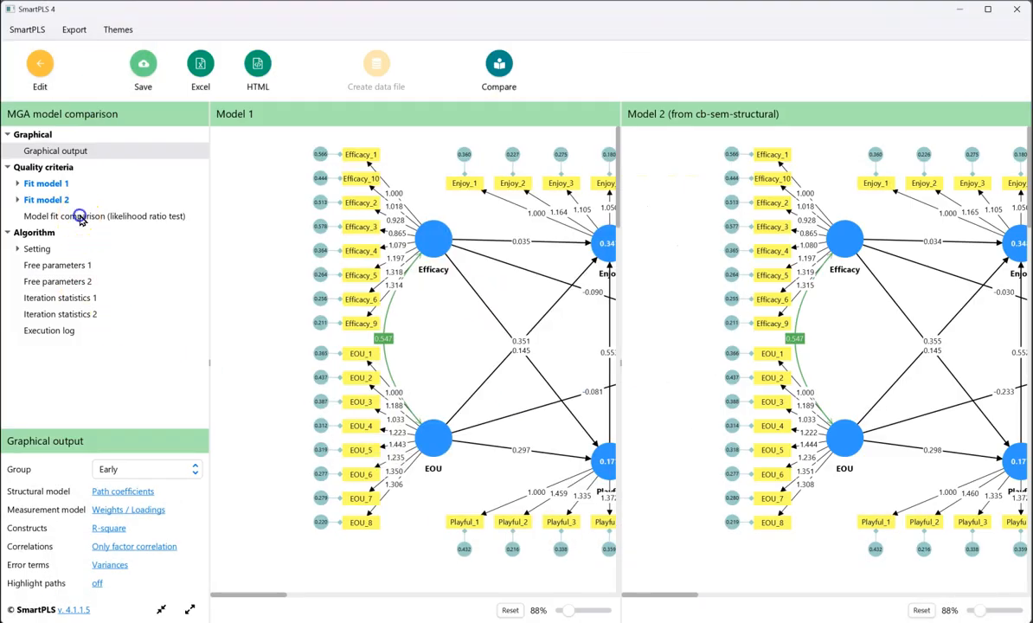
# Step: View the likelihood ratio test result: chi-square difference 4.007, 1 df, p value 0.045
pyautogui.click(103, 215)
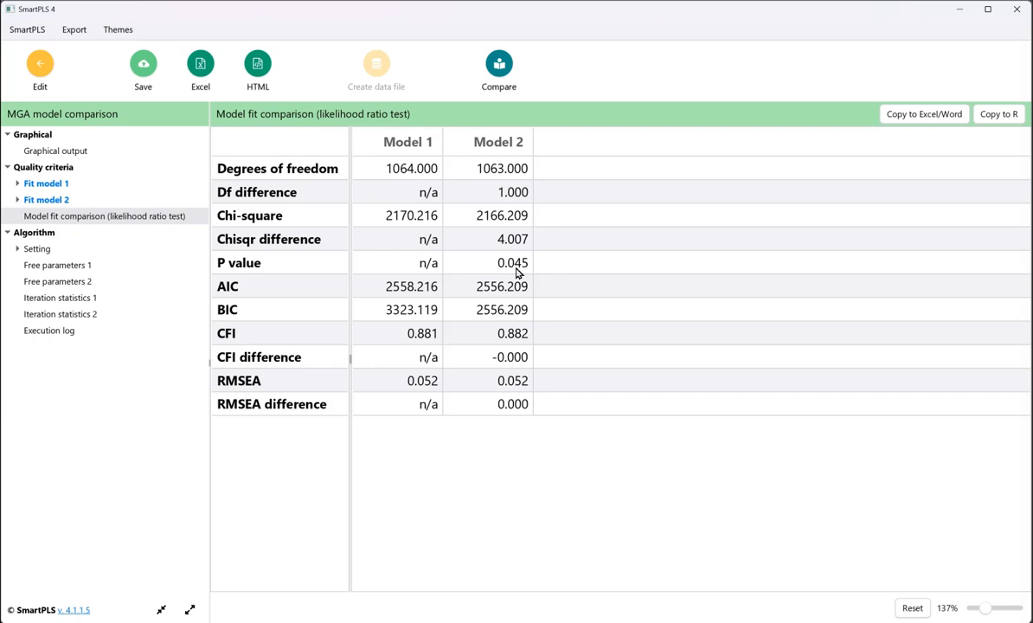
pyautogui.moveTo(40, 69)
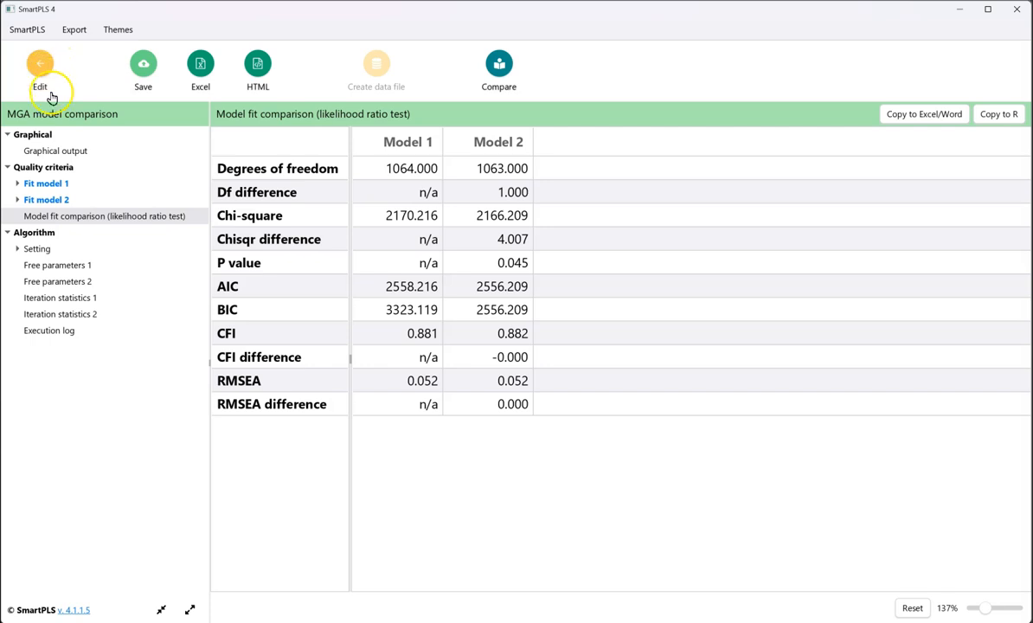
# Step: Show the comparison graphical output for Model 2 with the Early group's estimates
pyautogui.click(56, 151)
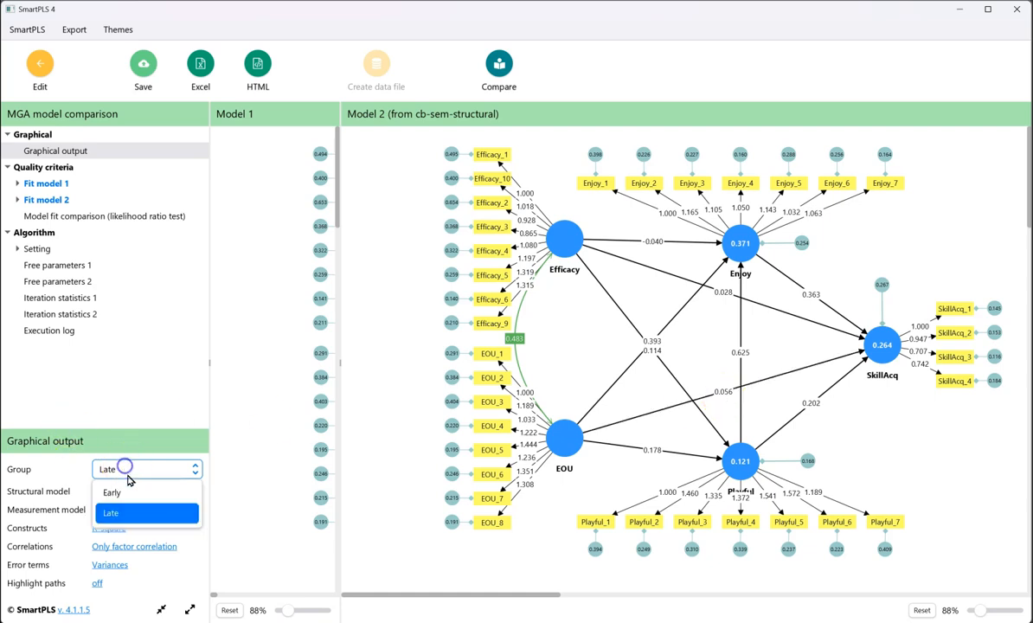
pyautogui.click(111, 492)
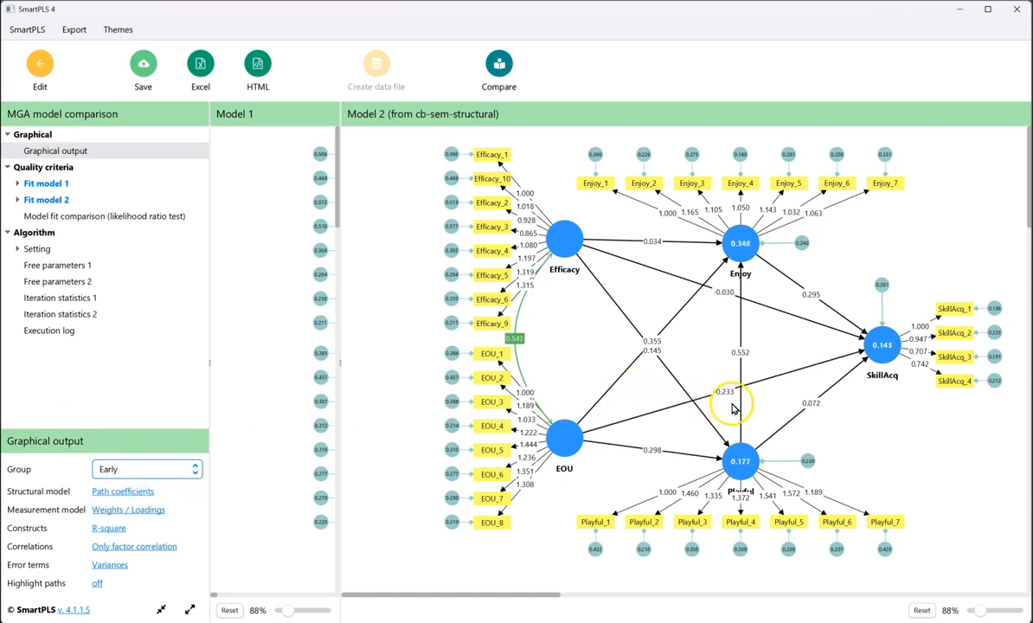